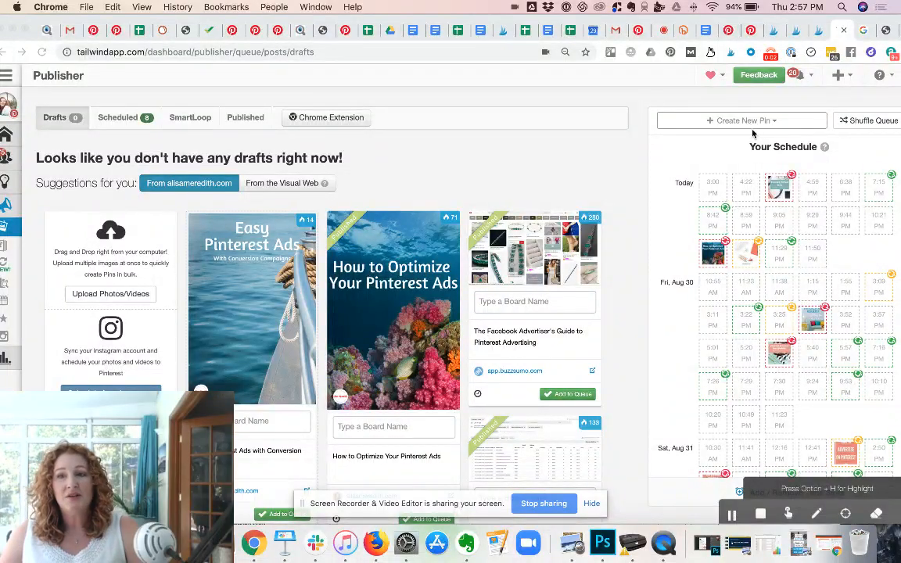
pyautogui.moveTo(763, 122)
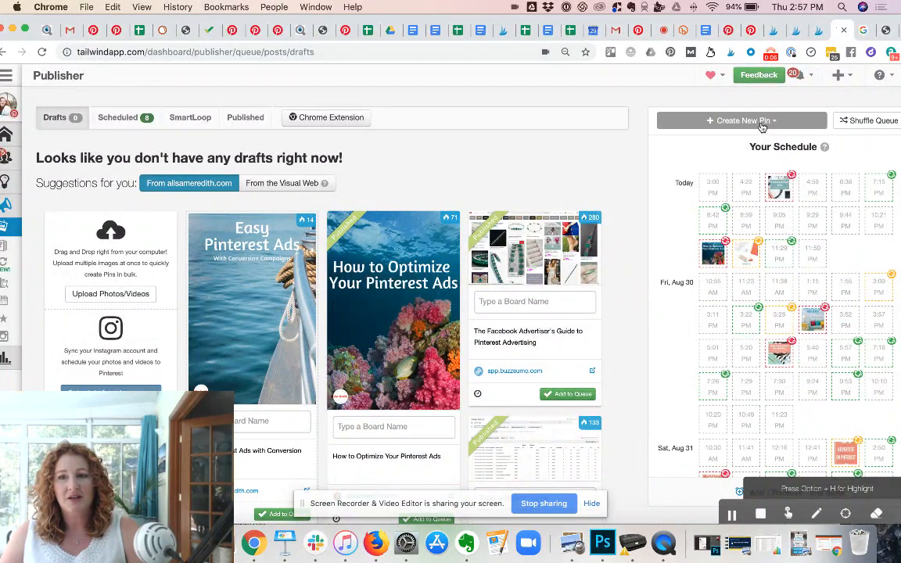
# Begin a new pin and upload the video file as a draft.
pyautogui.click(741, 121)
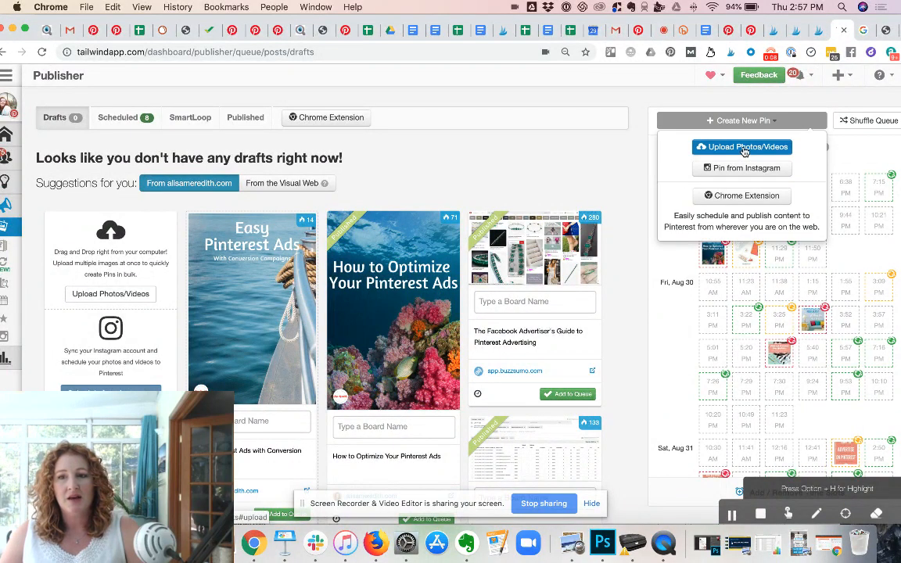
pyautogui.click(741, 147)
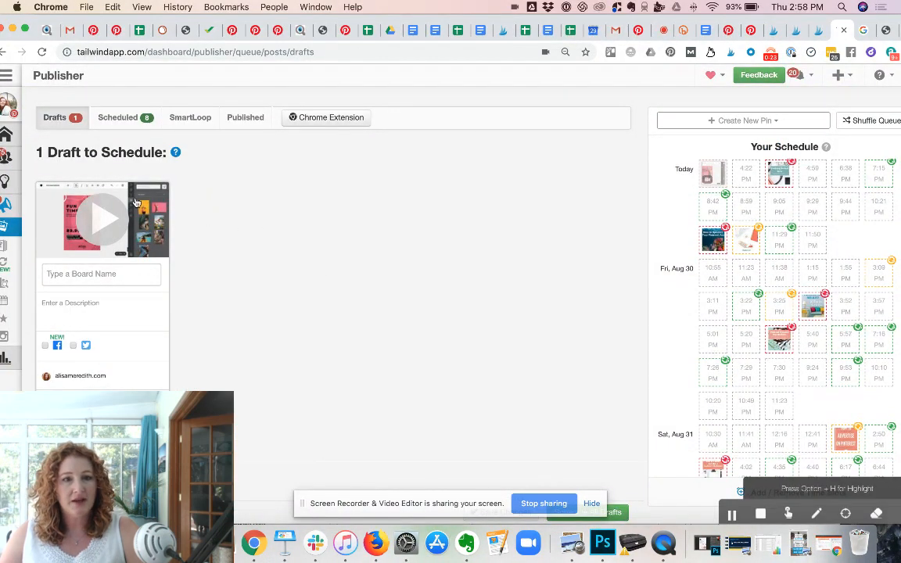
# Assign the draft to the Pinterest Marketing board with description 'description #video'.
pyautogui.click(101, 273)
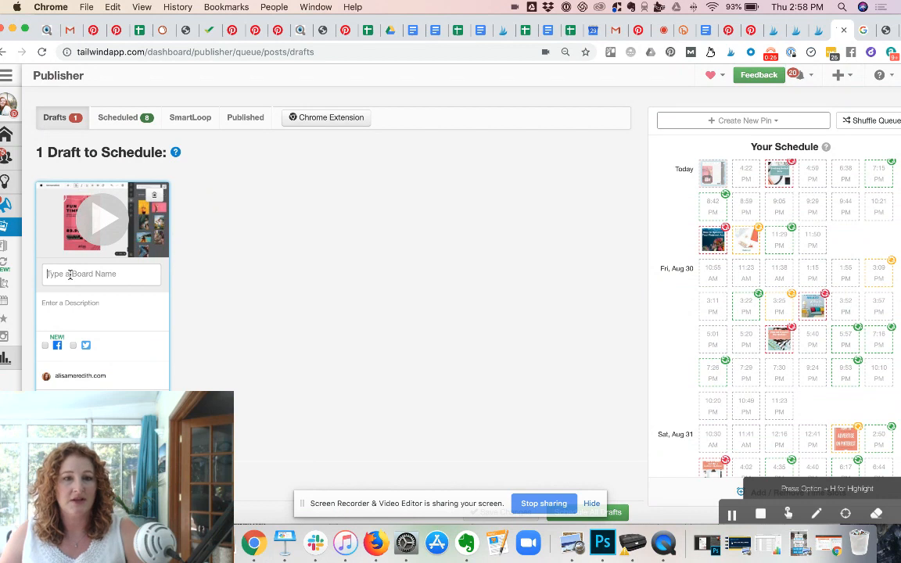
pyautogui.write('Pinterest Marketing')
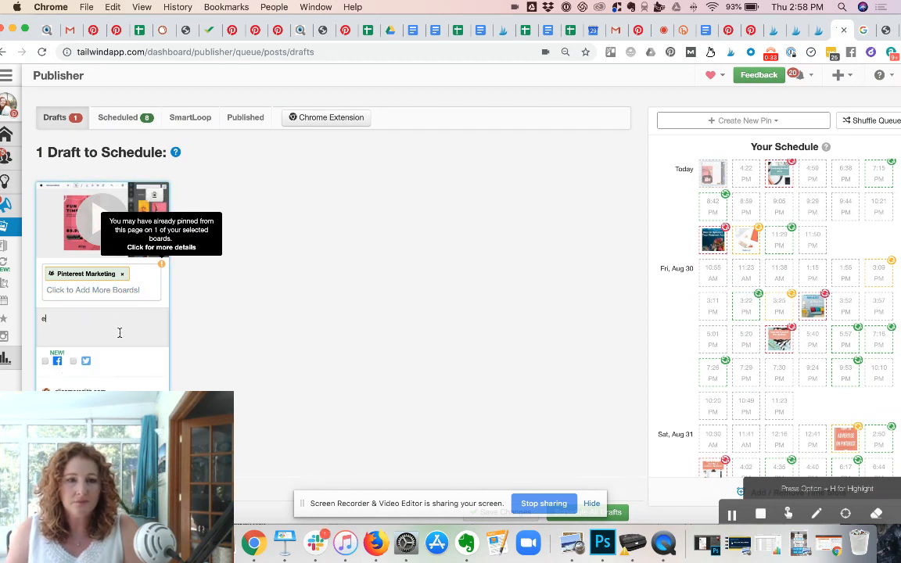
pyautogui.write('description #')
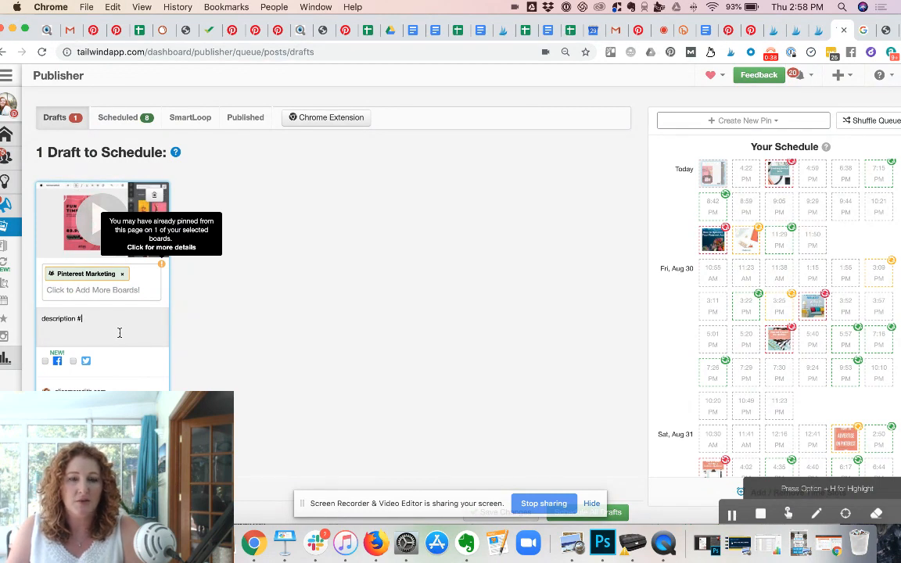
pyautogui.write('video')
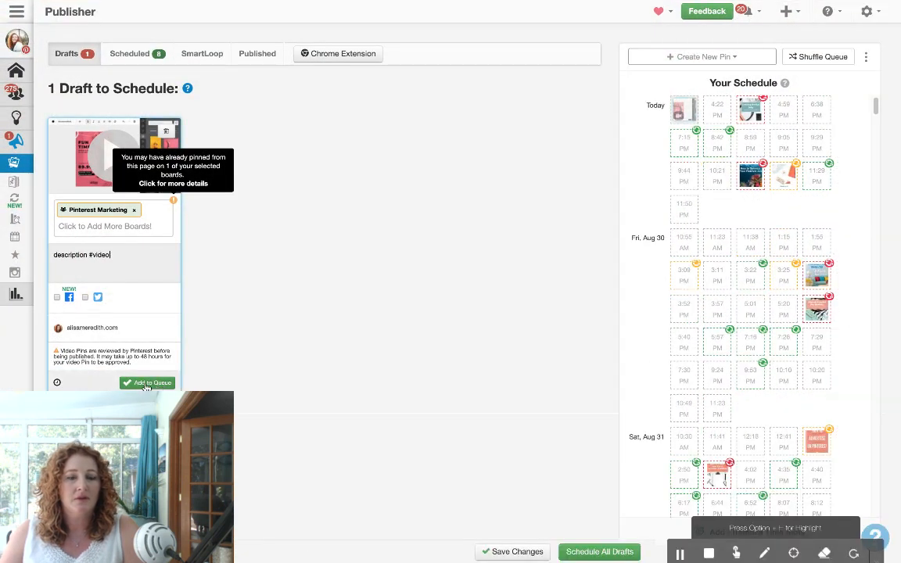
# Add the video pin to the queue for 3:00 PM today.
pyautogui.click(147, 382)
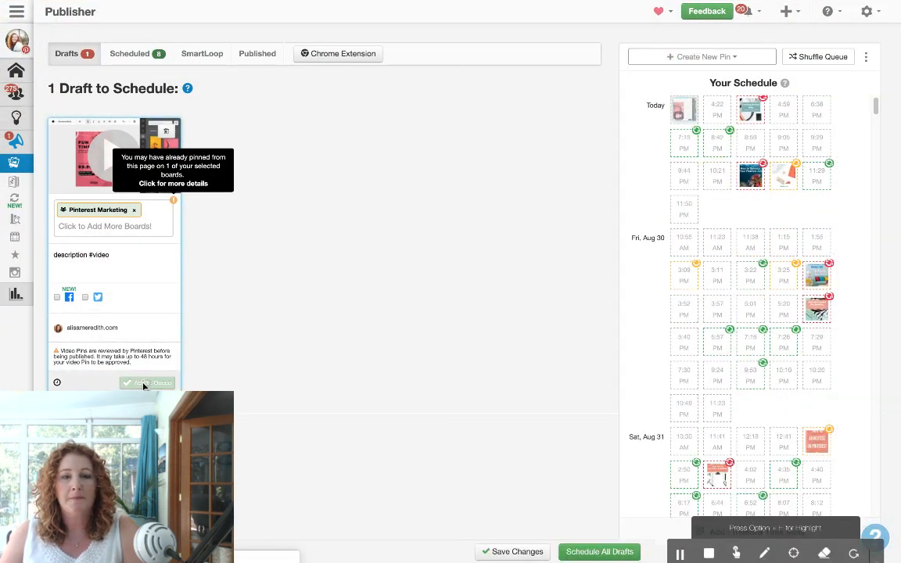
pyautogui.click(147, 381)
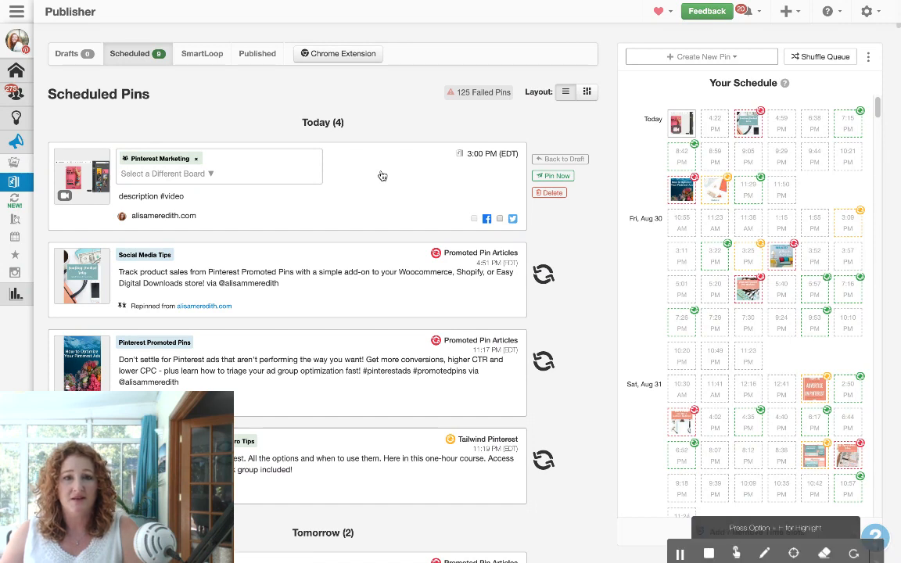
pyautogui.moveTo(294, 210)
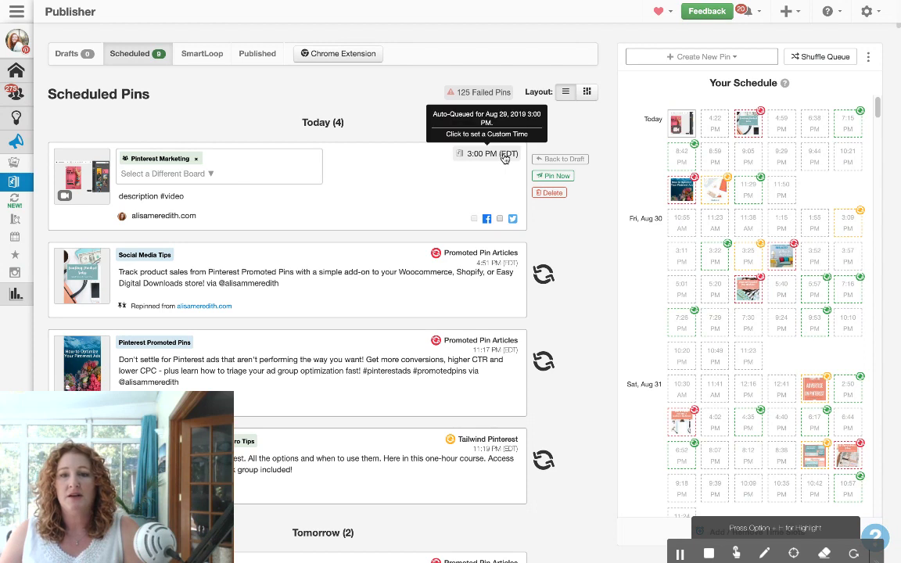
pyautogui.moveTo(531, 207)
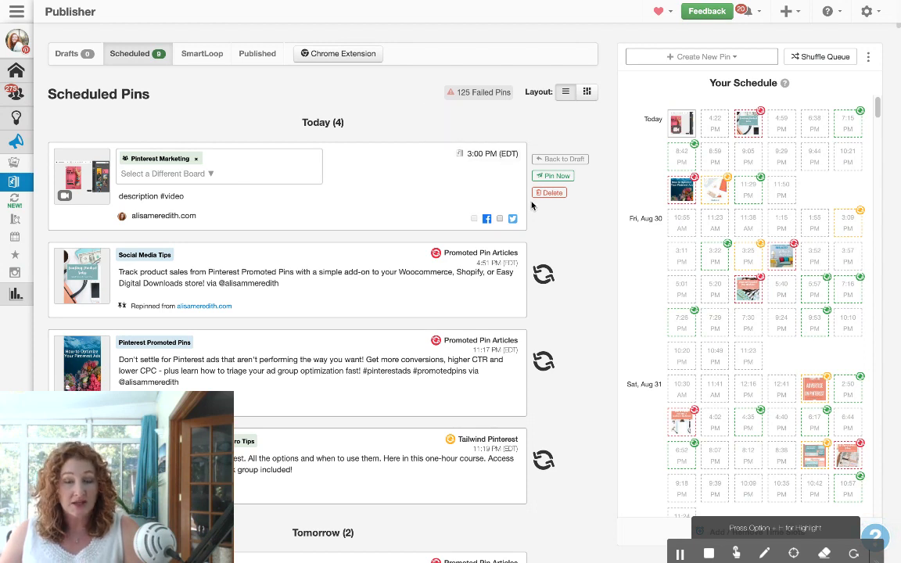
pyautogui.moveTo(394, 193)
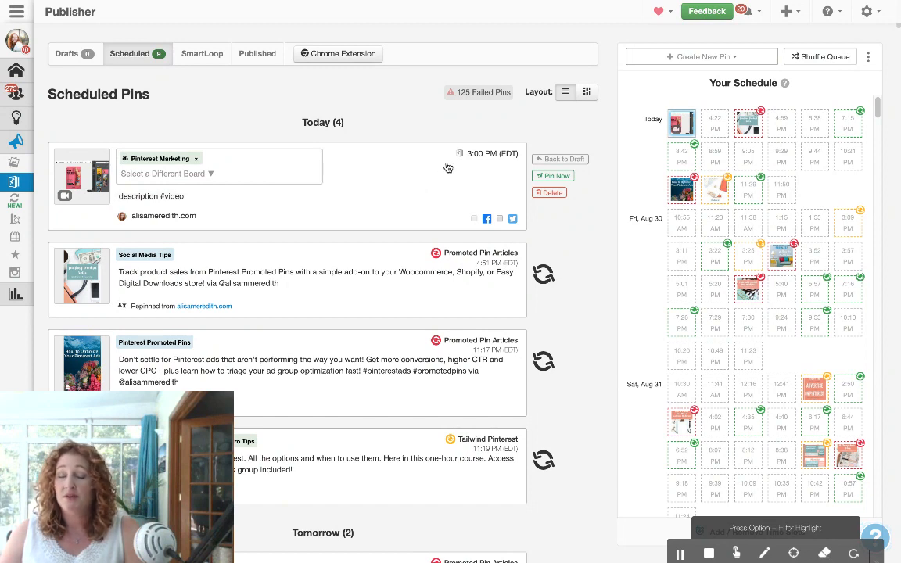
pyautogui.moveTo(491, 207)
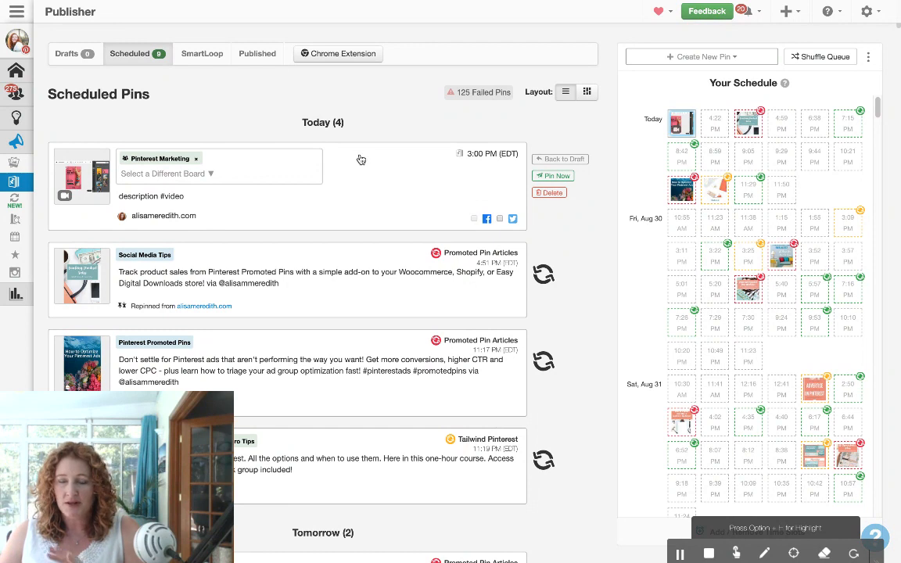
pyautogui.moveTo(582, 207)
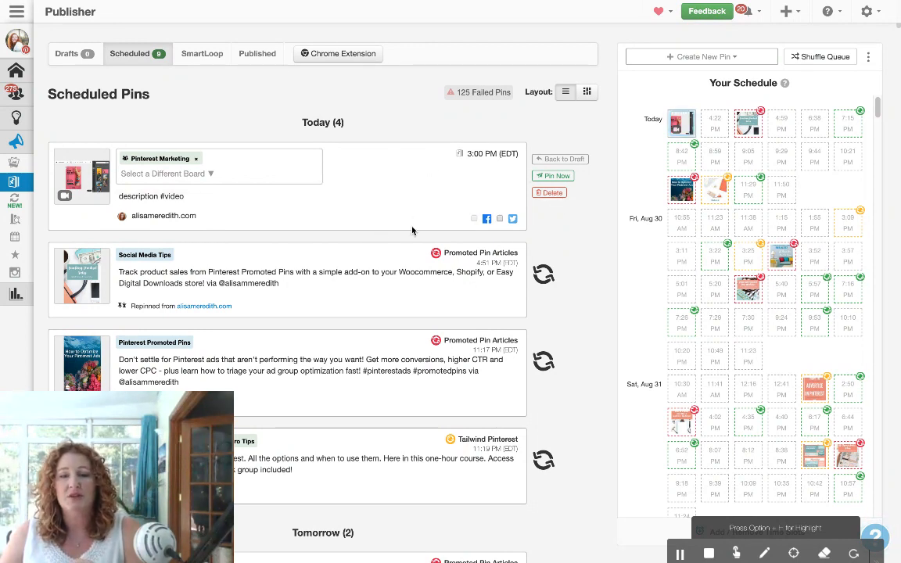
pyautogui.moveTo(435, 219)
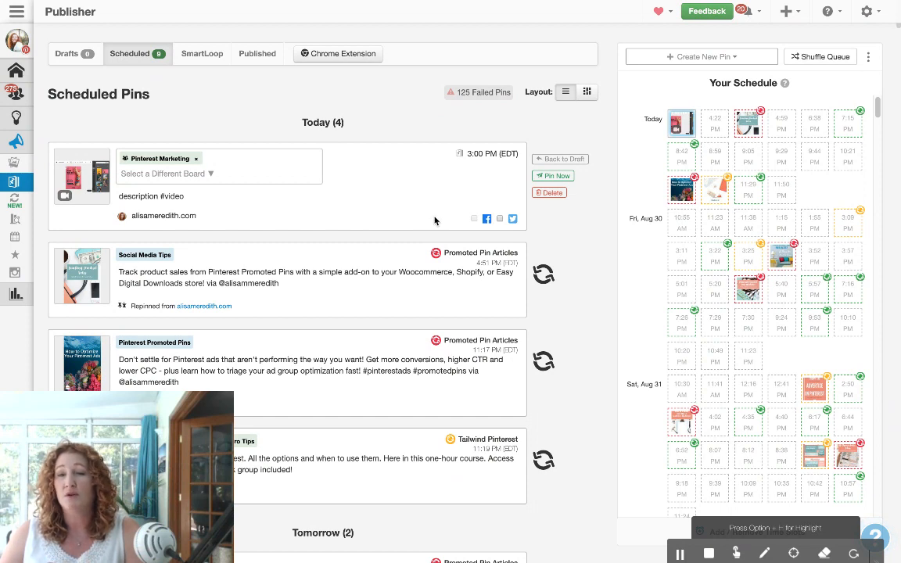